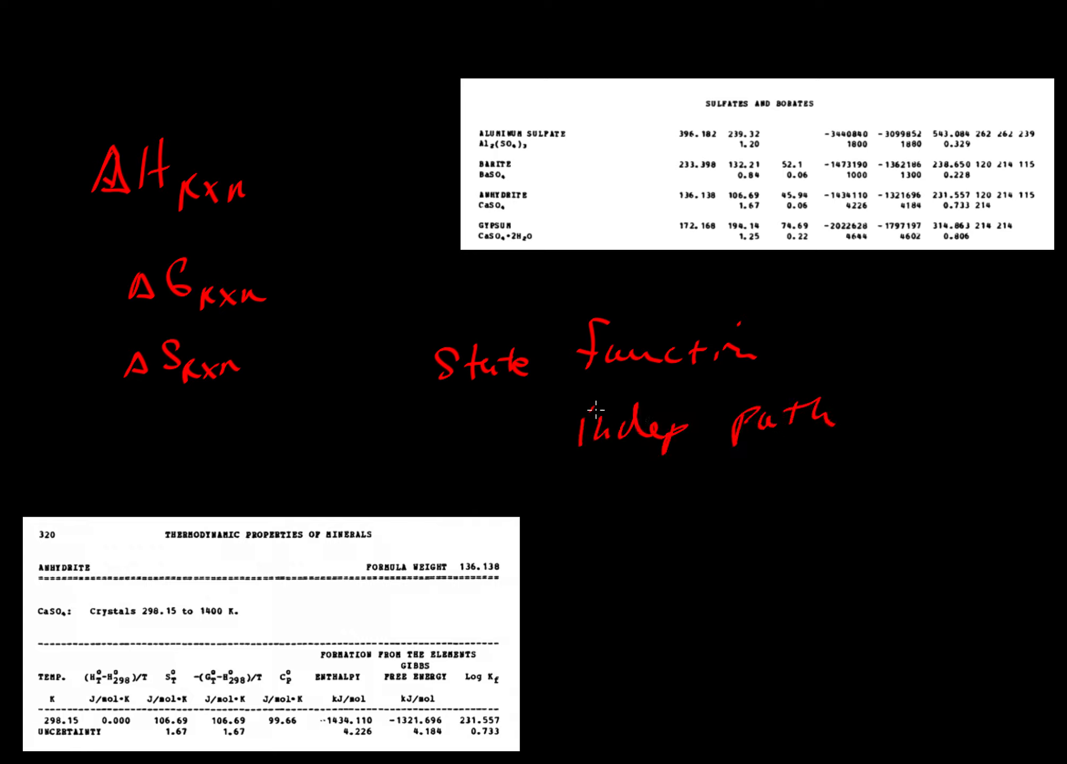
mouse_move(85, 442)
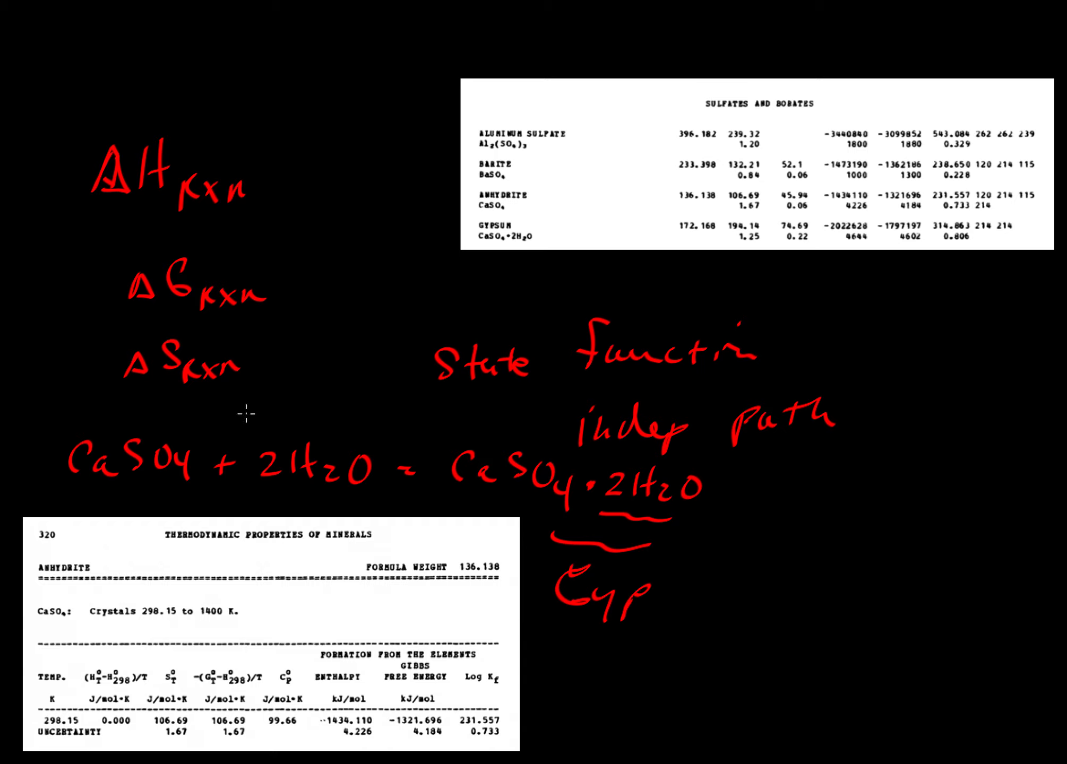
mouse_move(487, 502)
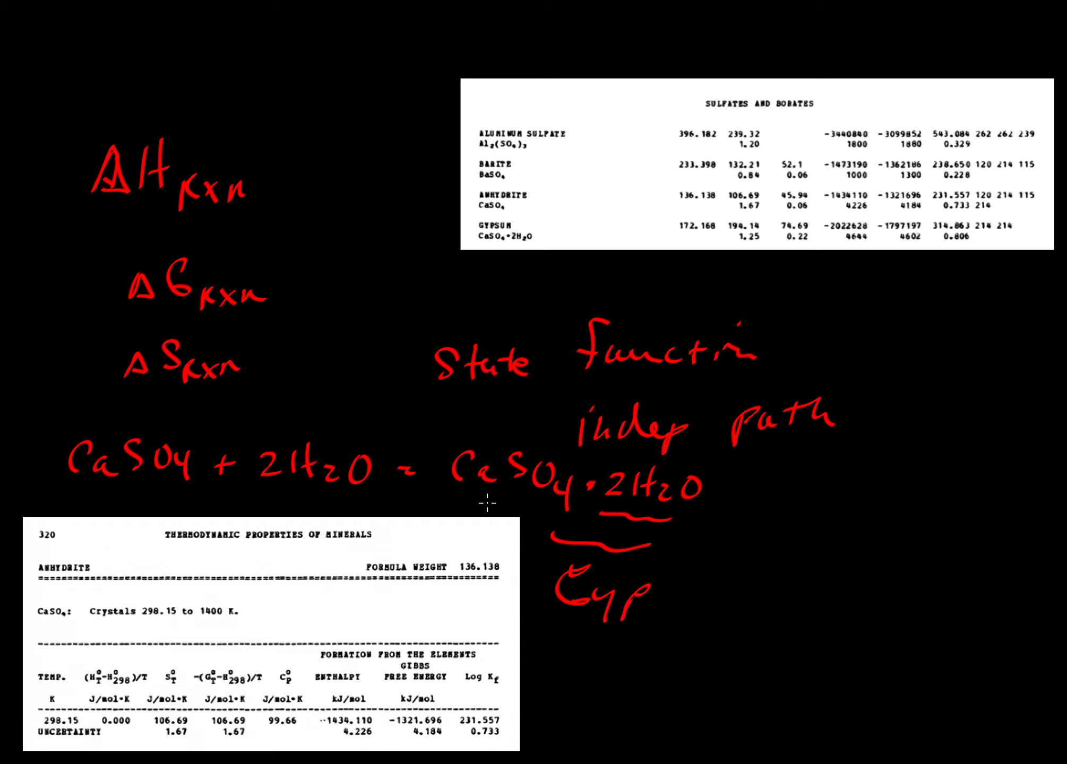
mouse_move(298, 445)
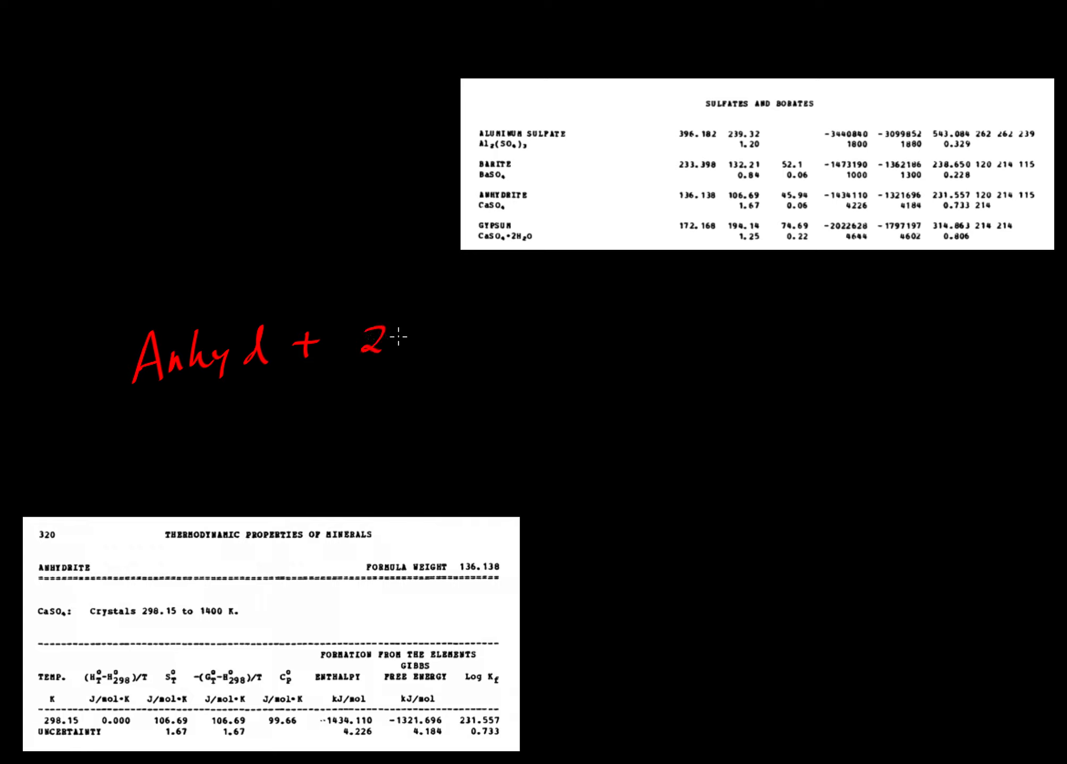
type("(H2O")
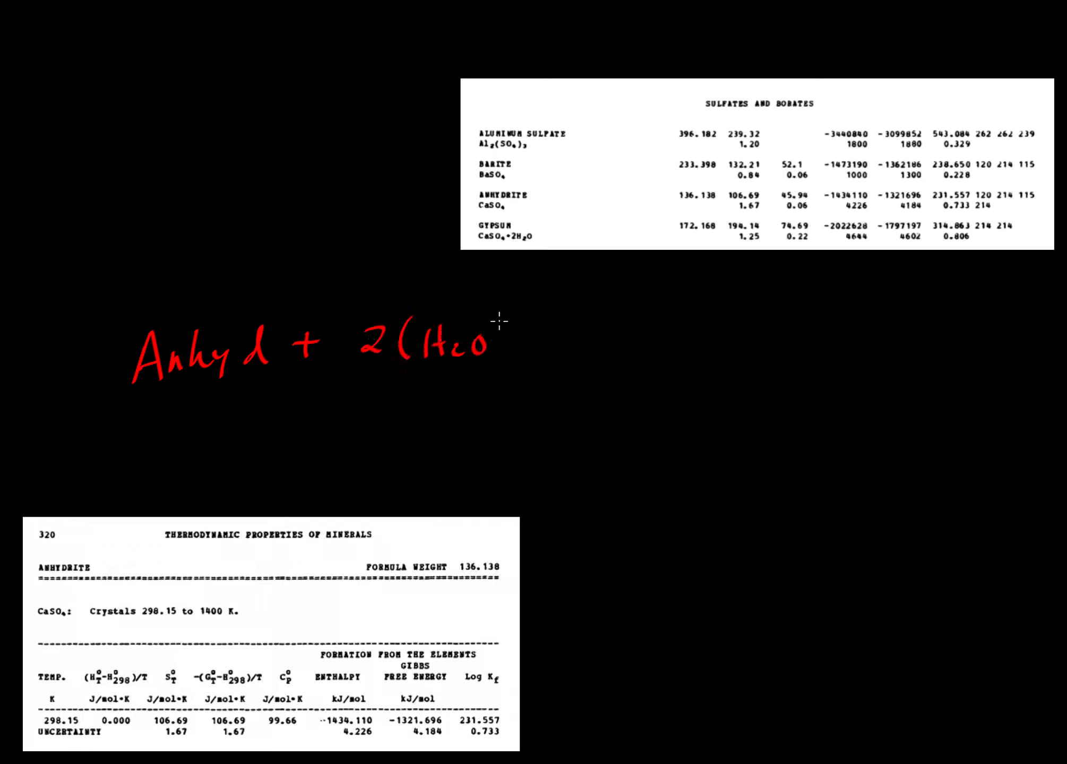